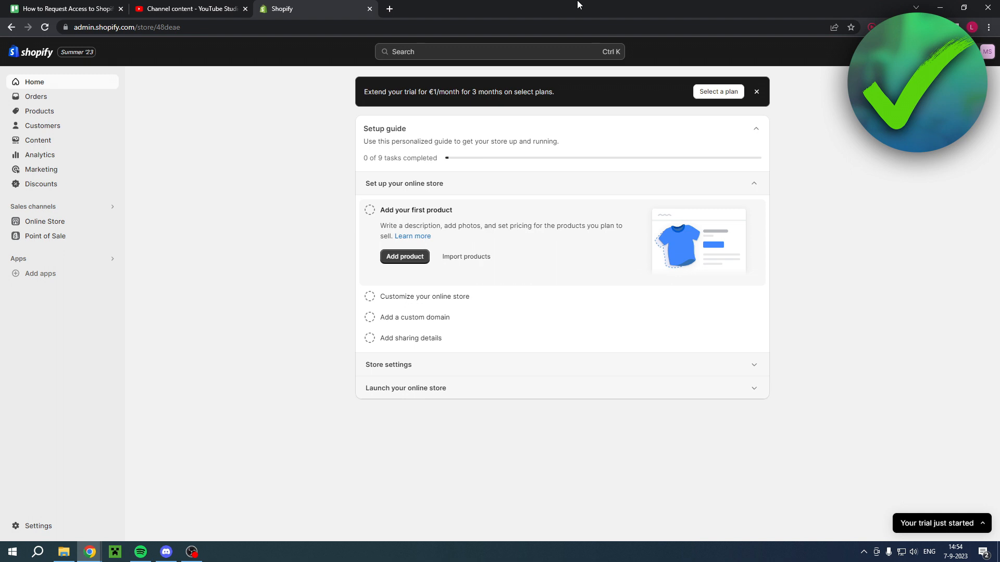
mouse_move(563, 17)
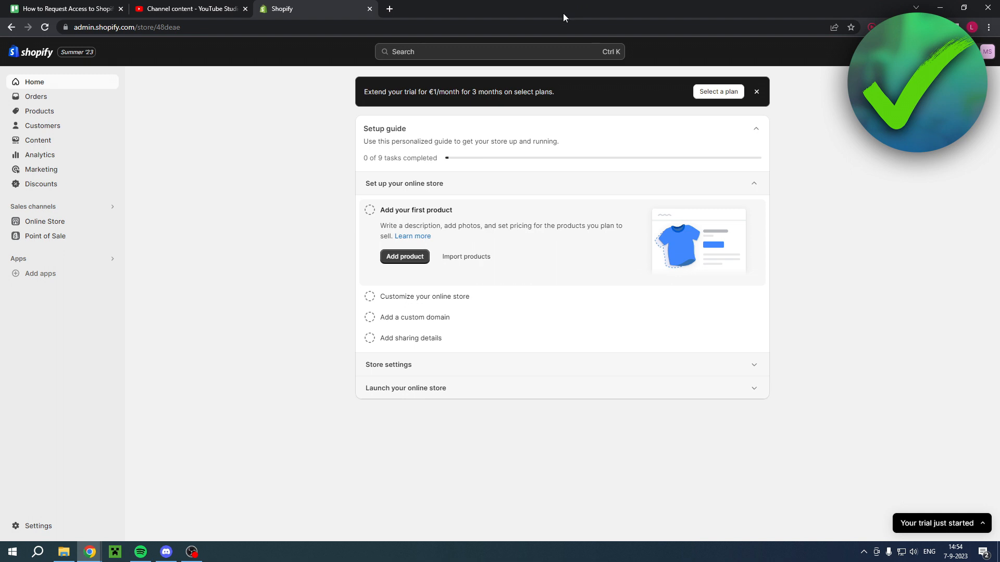
mouse_move(38, 526)
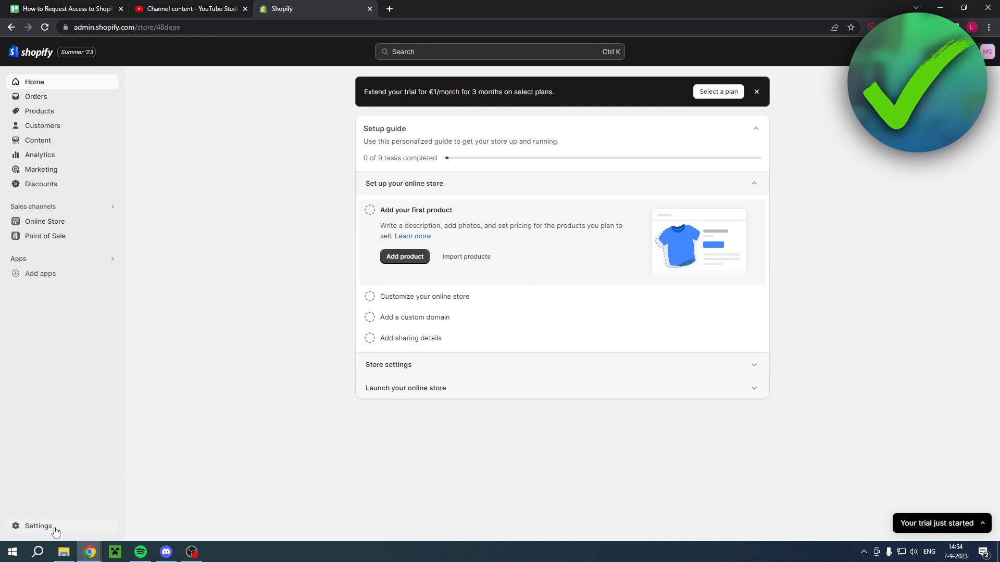
Go to Settings > Users and permissions and scroll to review owner, staff and collaborators.
left_click(38, 526)
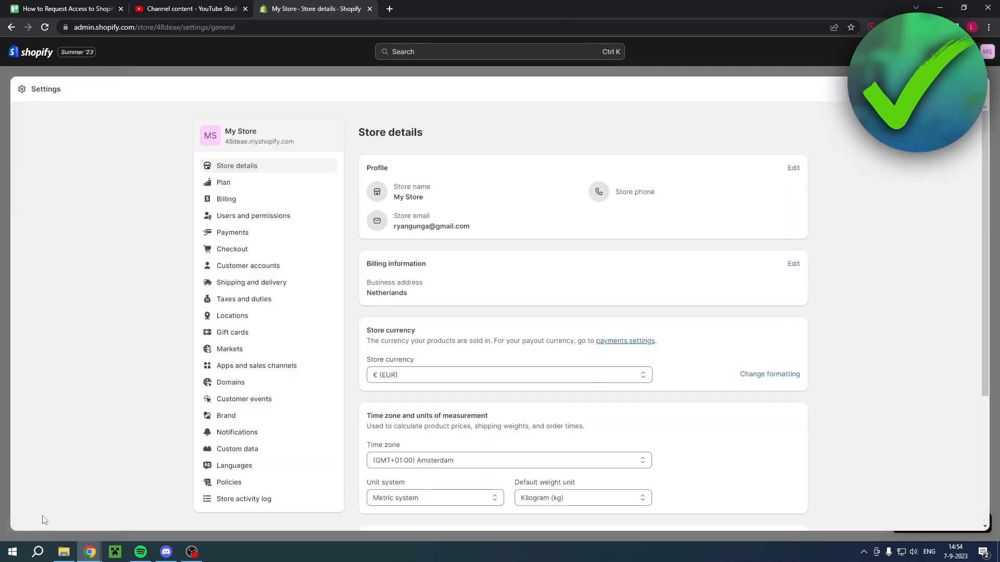
mouse_move(252, 219)
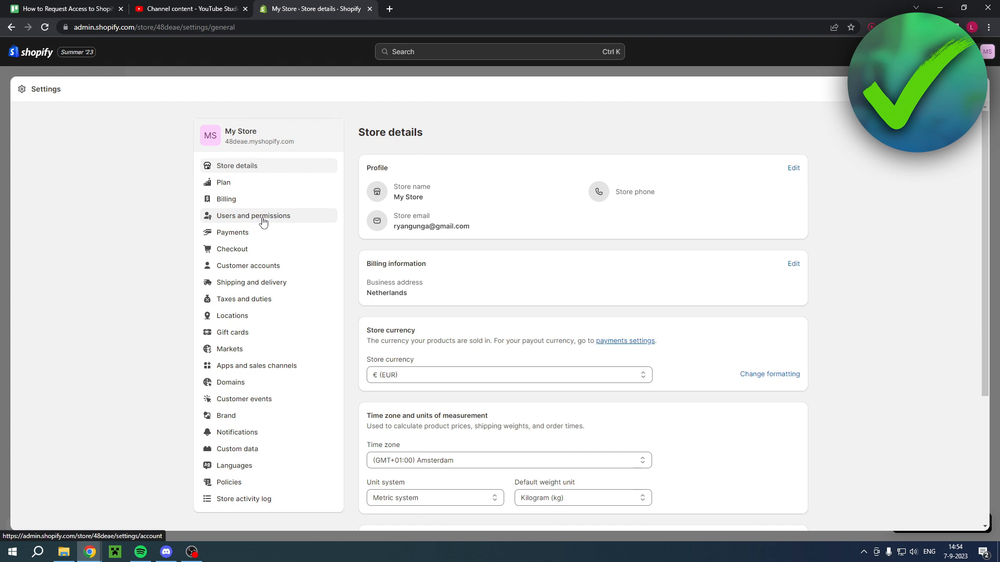
left_click(252, 215)
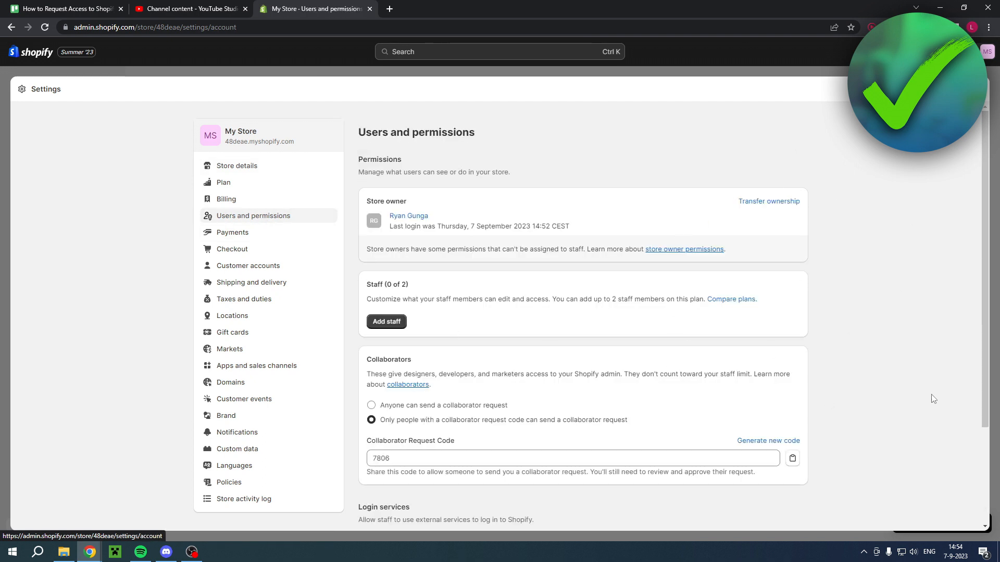
scroll("down", 3)
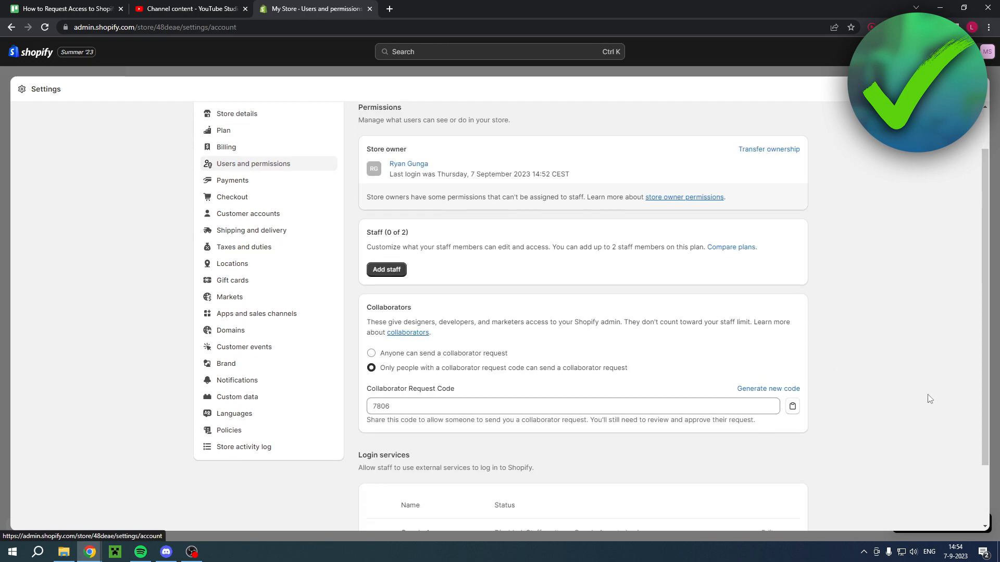
scroll("up", 3)
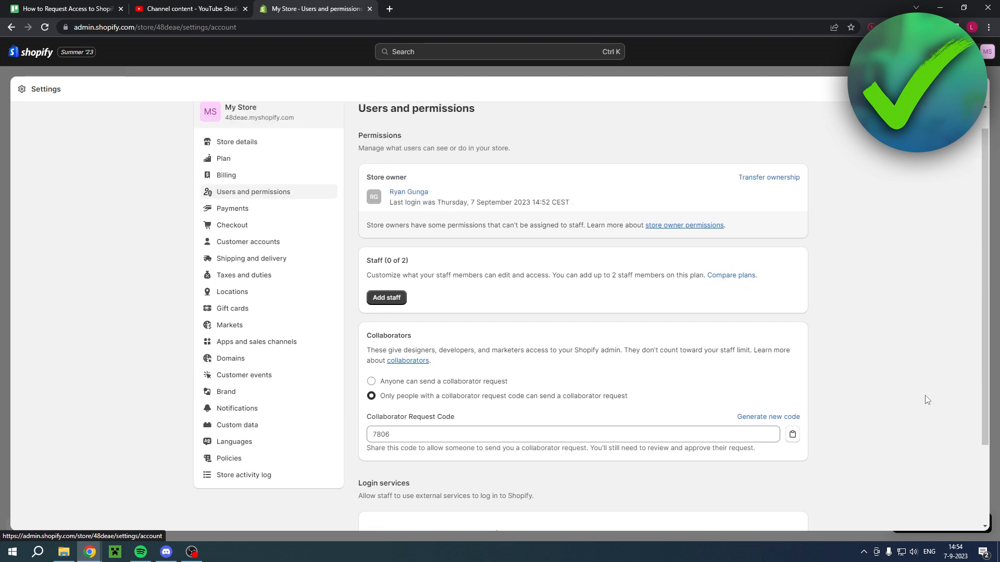
mouse_move(420, 284)
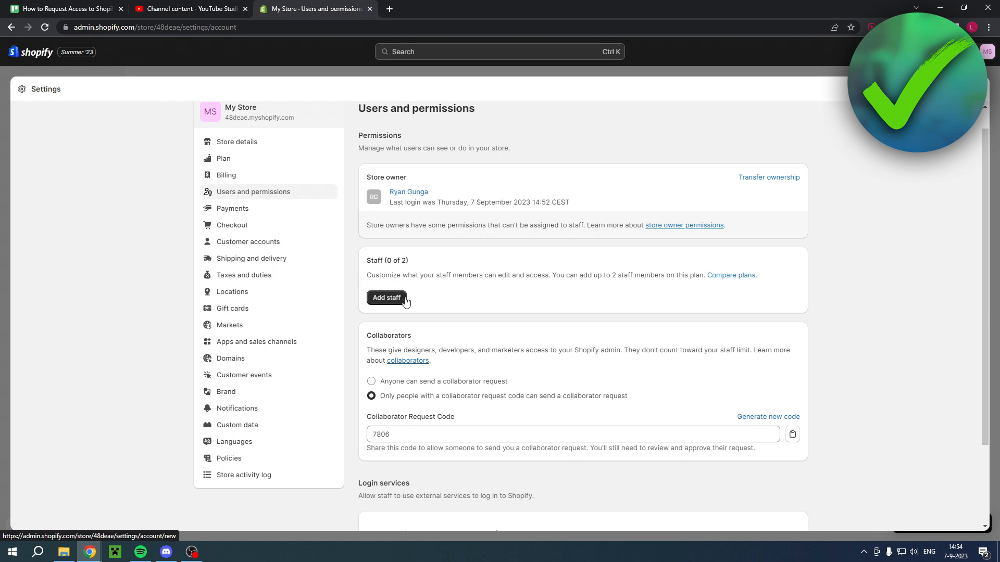
mouse_move(574, 338)
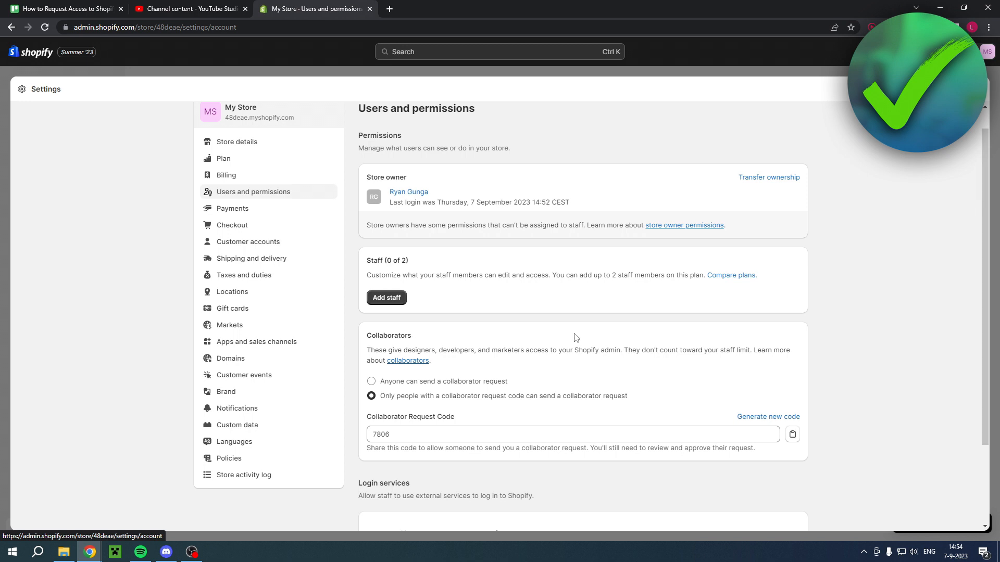
mouse_move(651, 304)
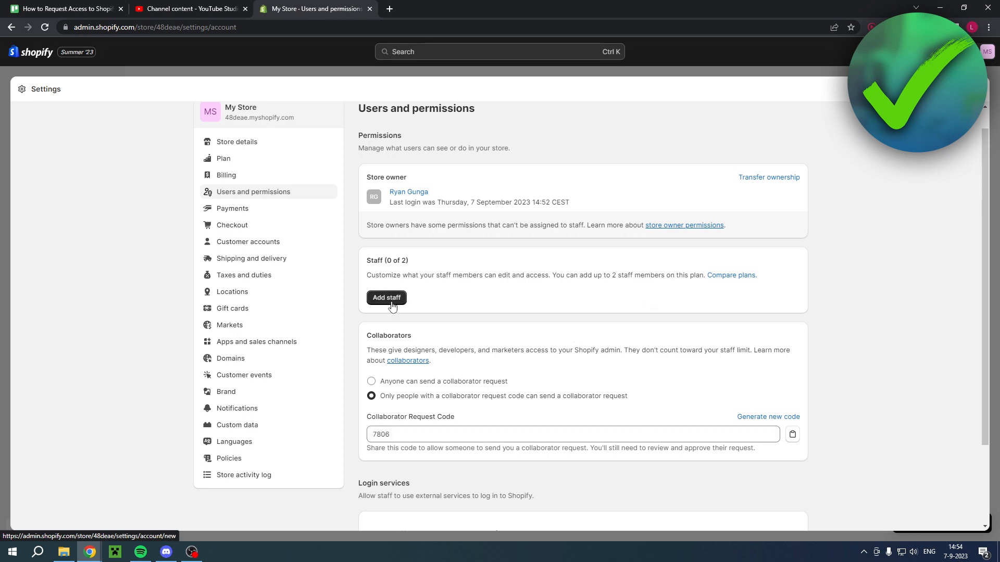
left_click(387, 298)
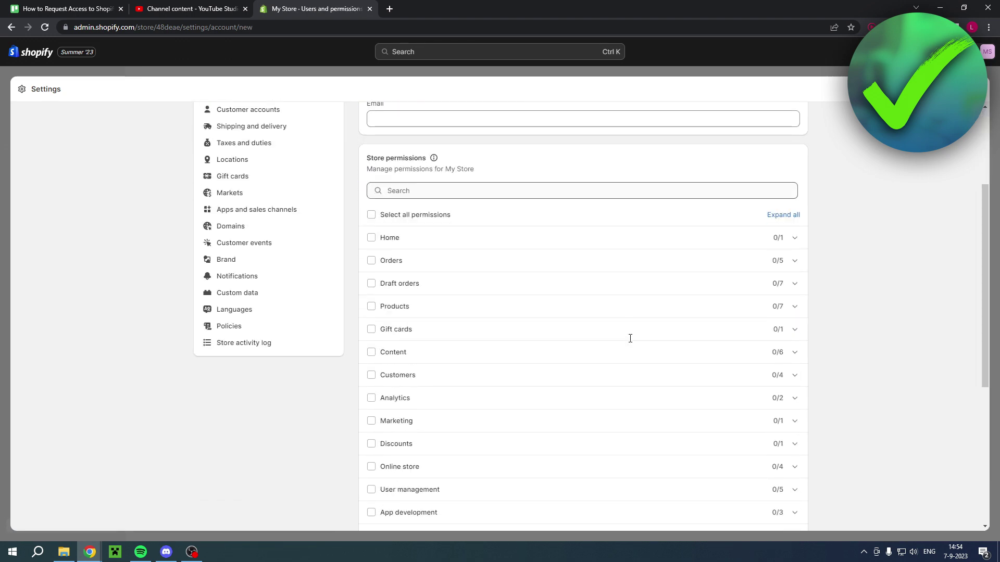
scroll("down", 3)
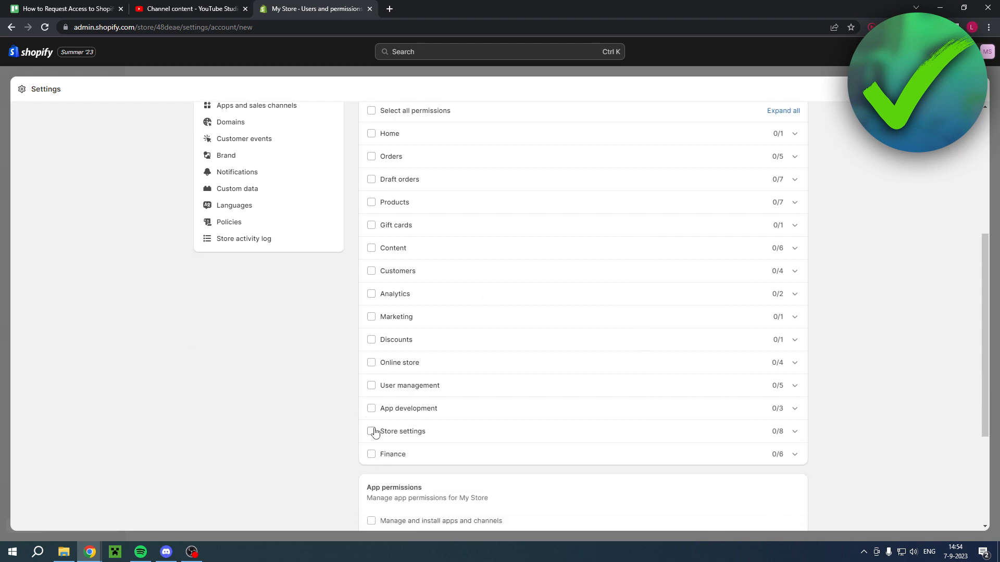
mouse_move(371, 380)
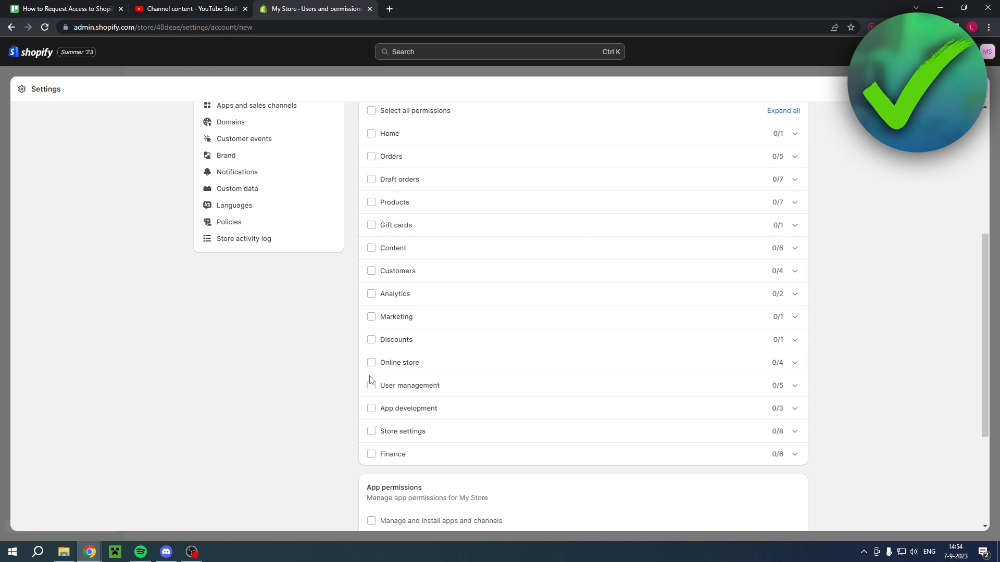
mouse_move(381, 410)
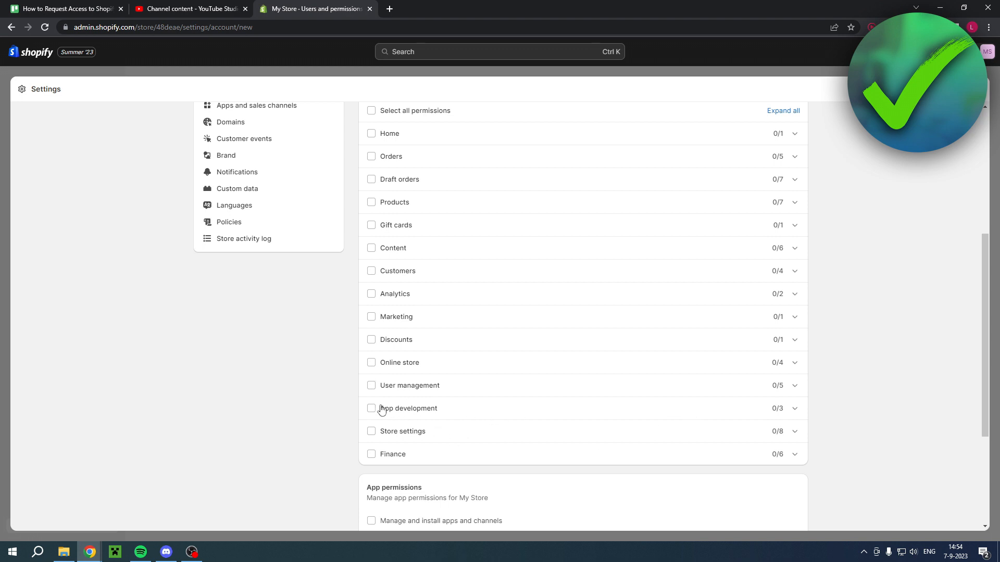
left_click(370, 409)
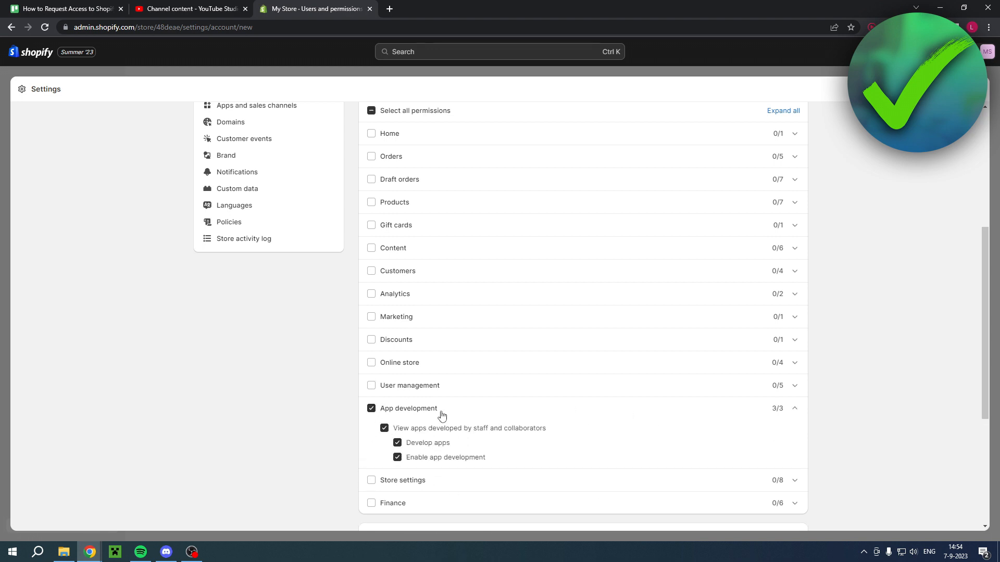
left_click(372, 408)
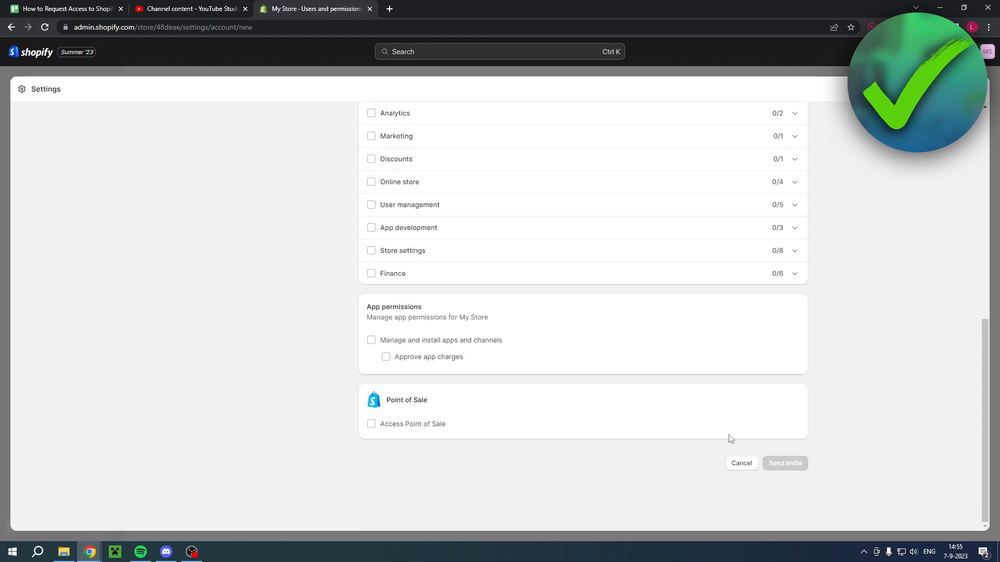
scroll("up", 3)
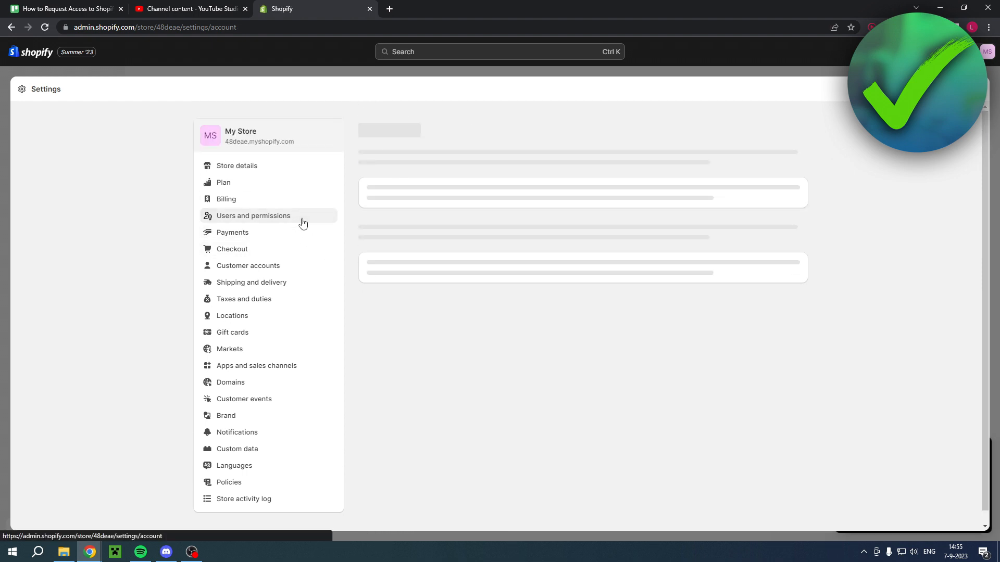
Return to Users and permissions and open the Help Center article on collaborators.
left_click(253, 215)
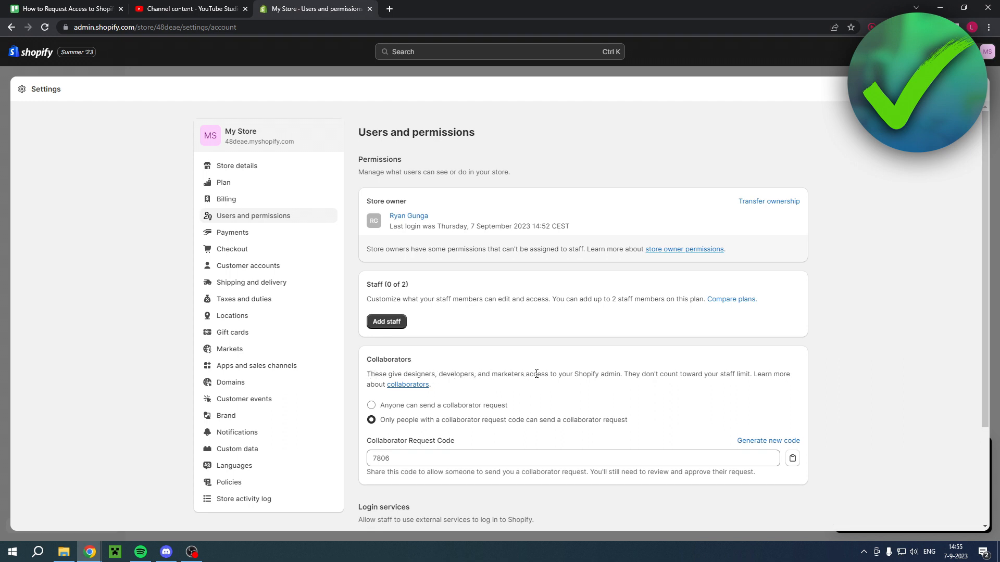
mouse_move(623, 374)
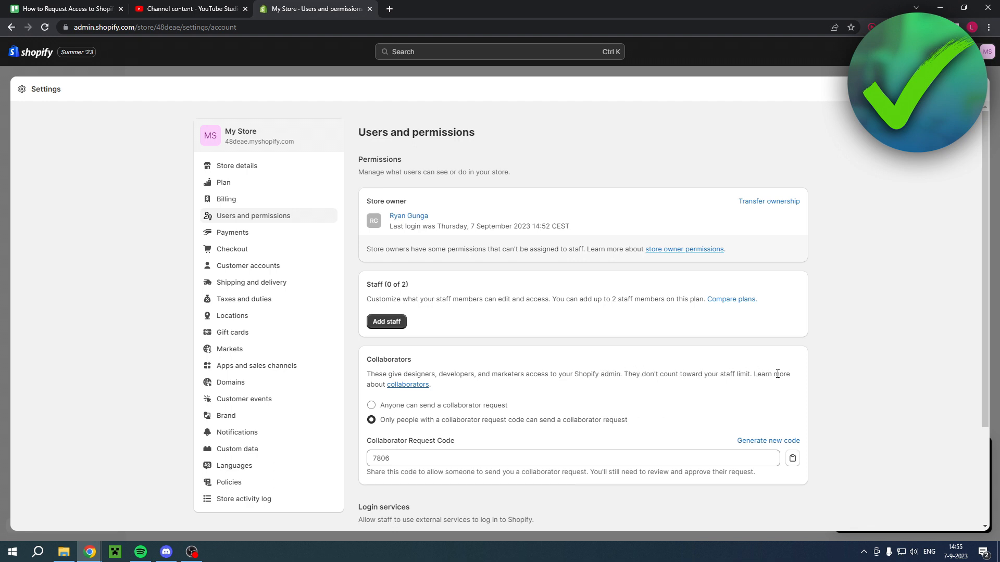
scroll("down", 3)
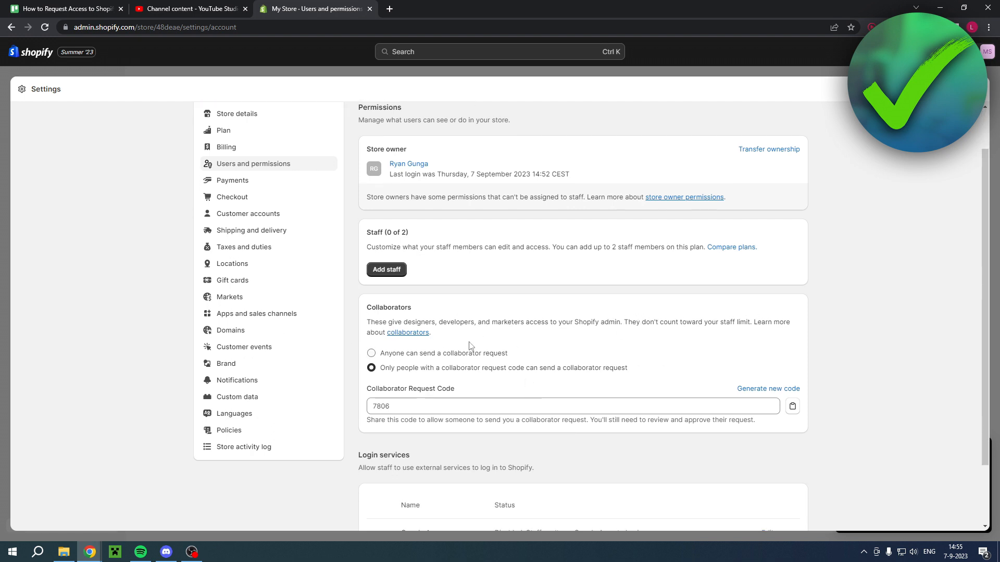
mouse_move(407, 332)
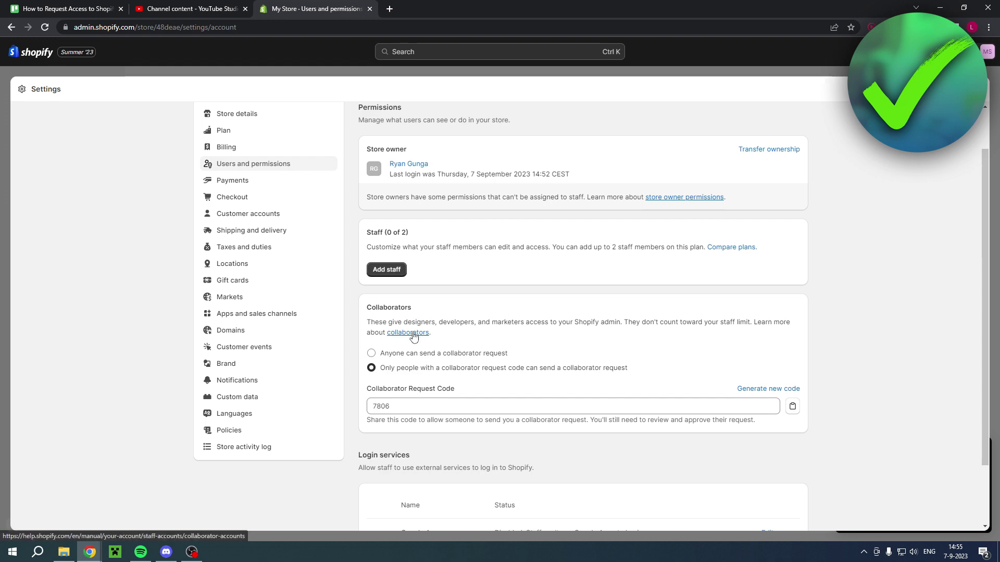
left_click(407, 332)
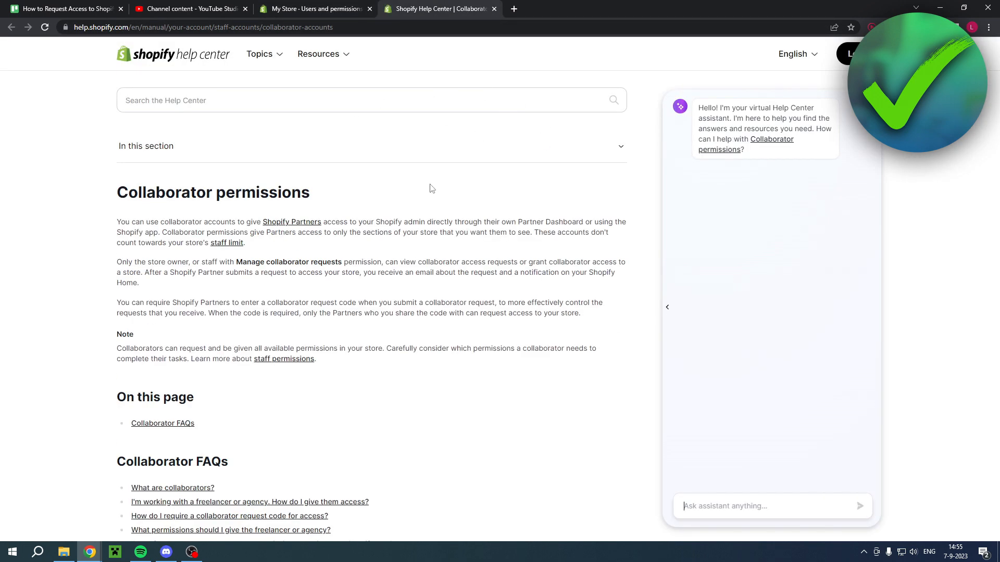
scroll("down", 3)
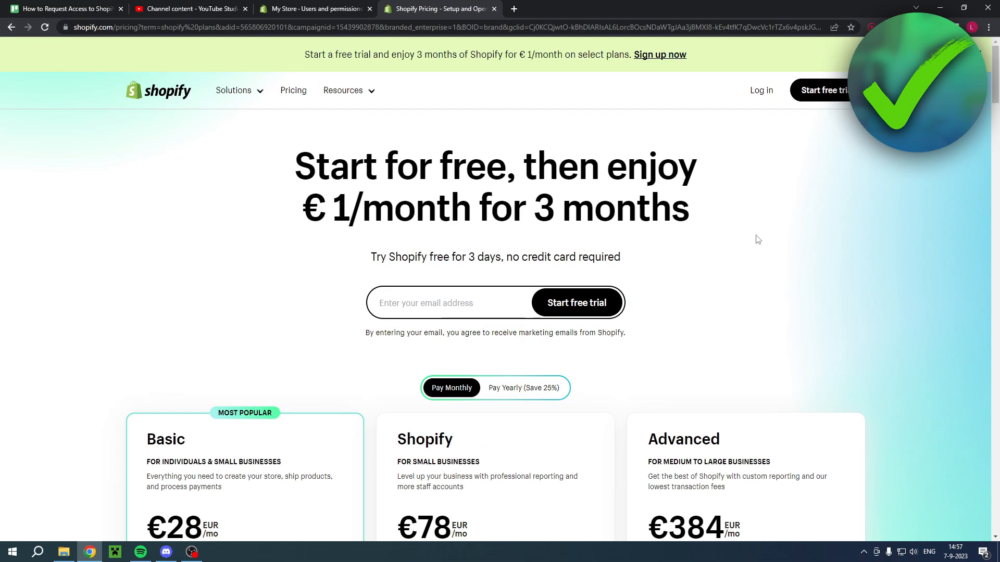
mouse_move(774, 239)
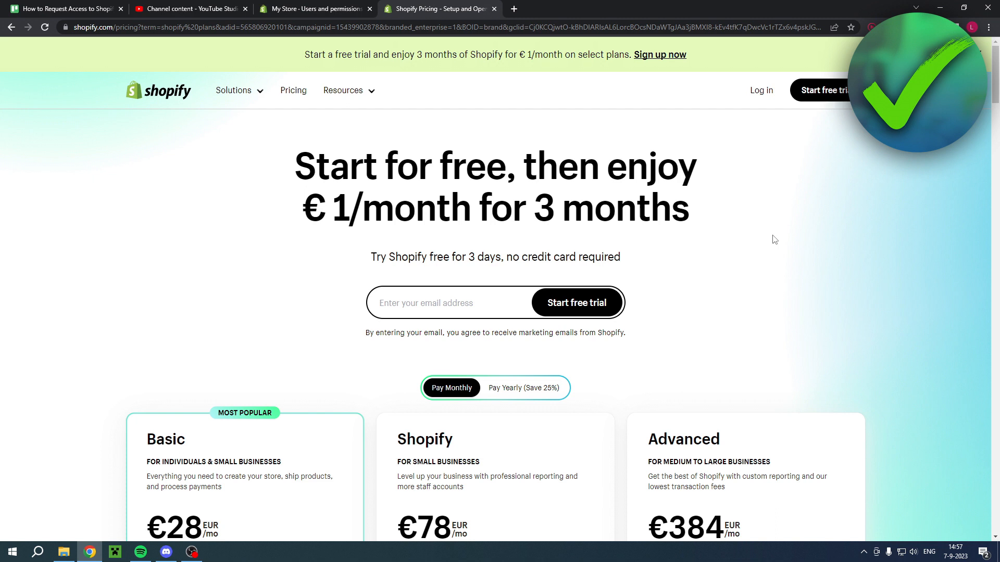
mouse_move(465, 177)
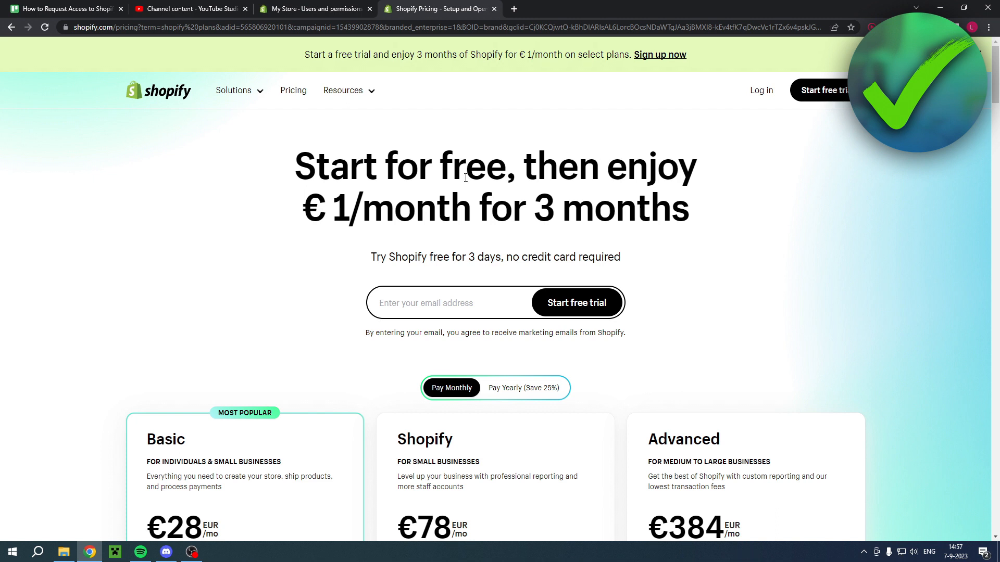
mouse_move(559, 210)
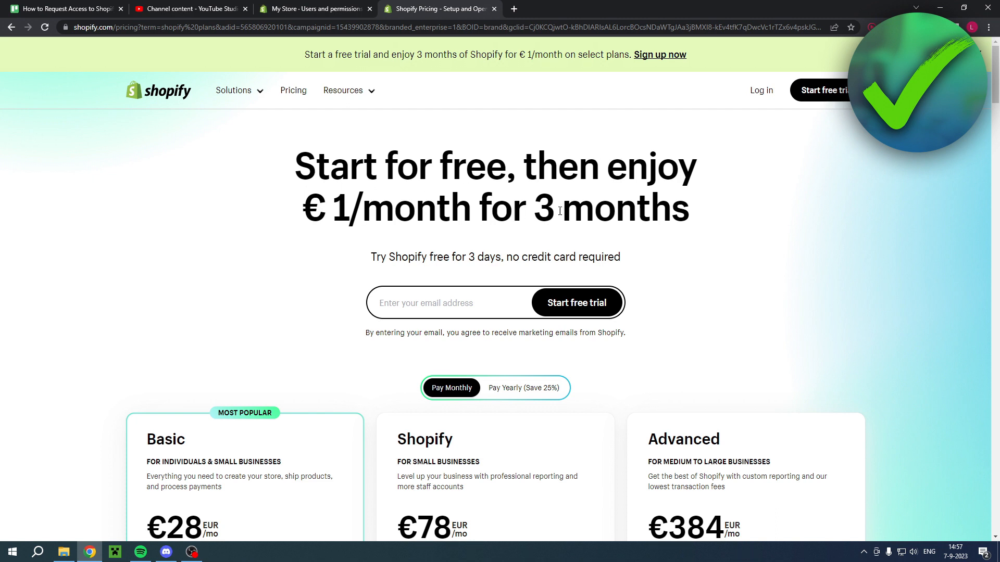
mouse_move(765, 203)
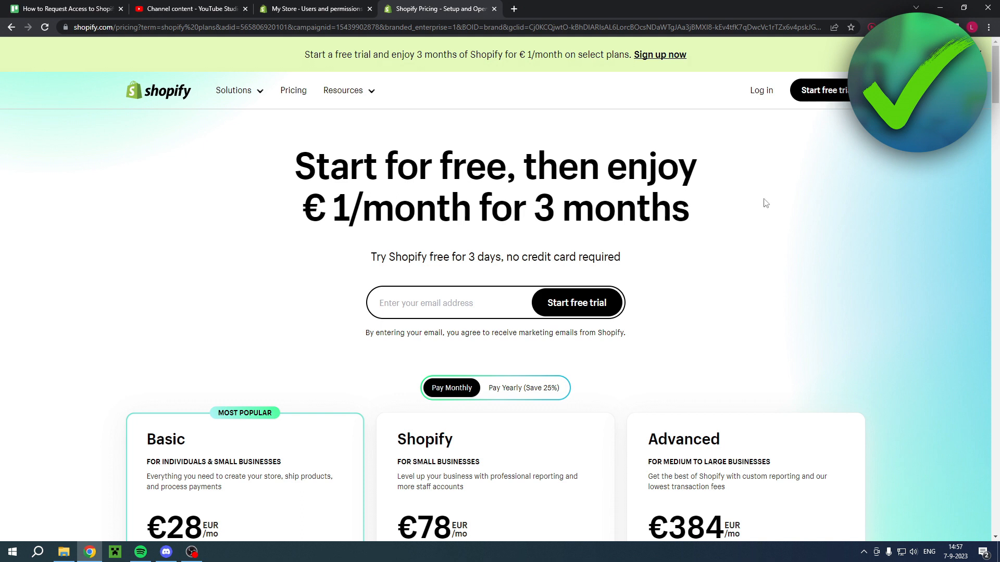
mouse_move(727, 253)
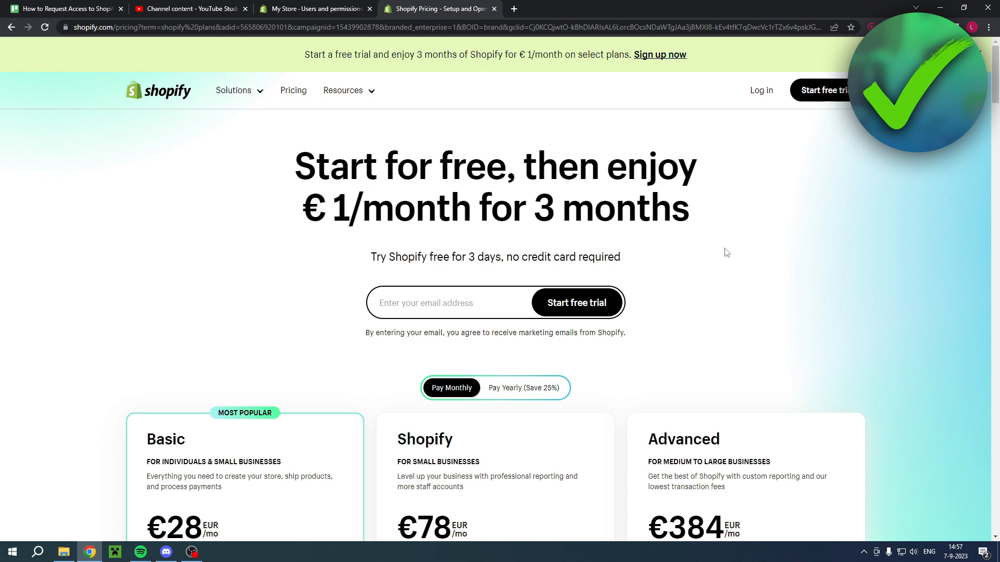
mouse_move(260, 258)
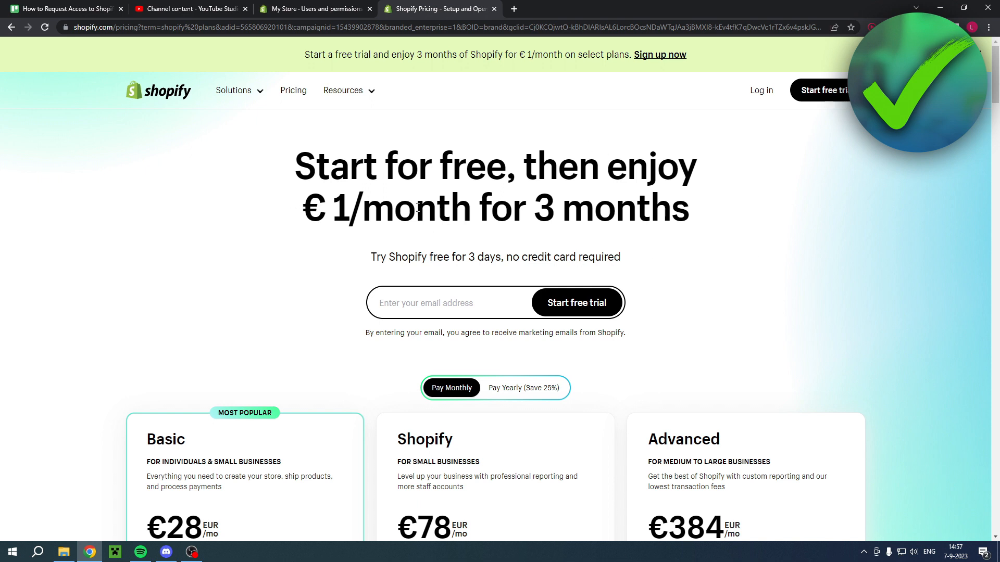
mouse_move(747, 250)
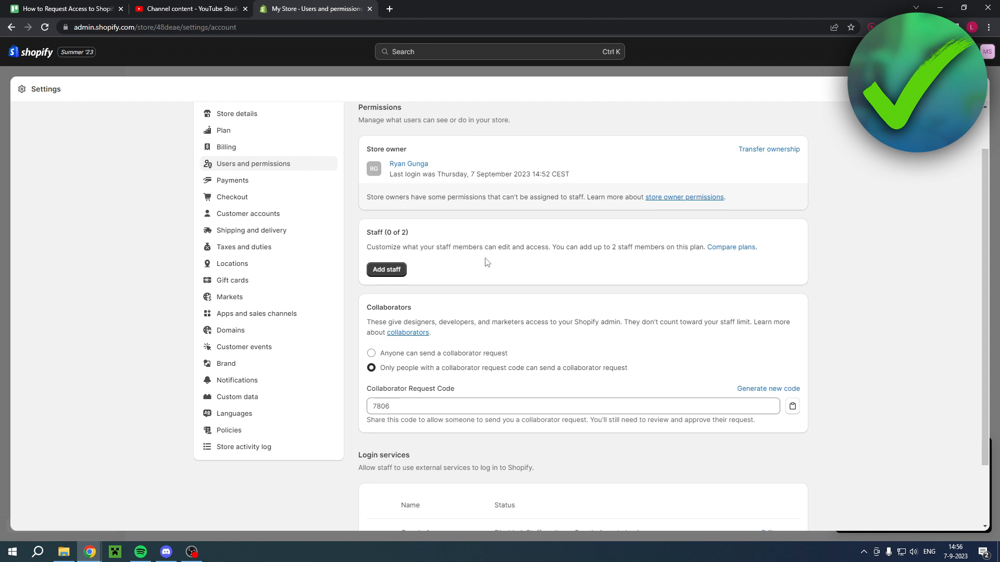
mouse_move(354, 322)
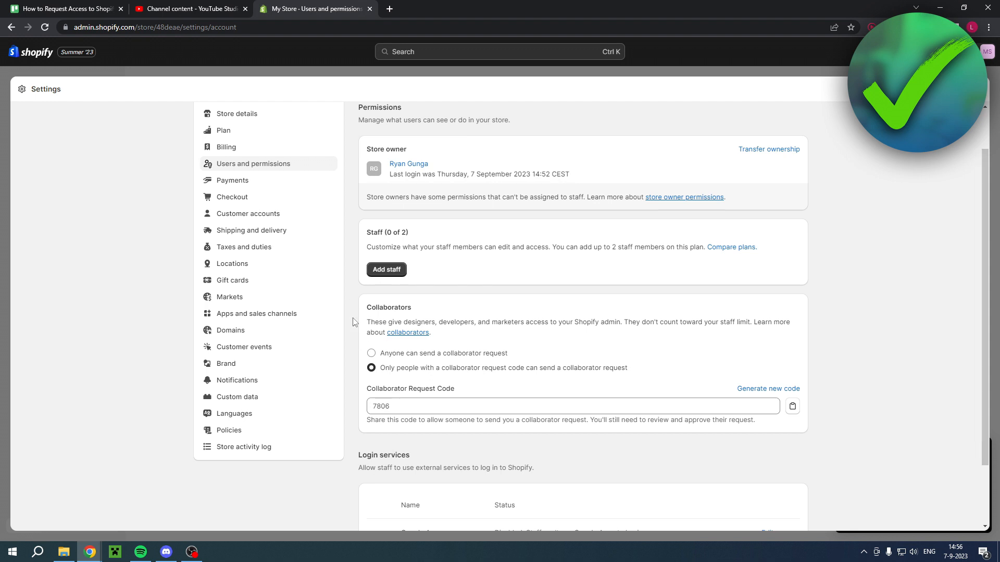
double_click(388, 306)
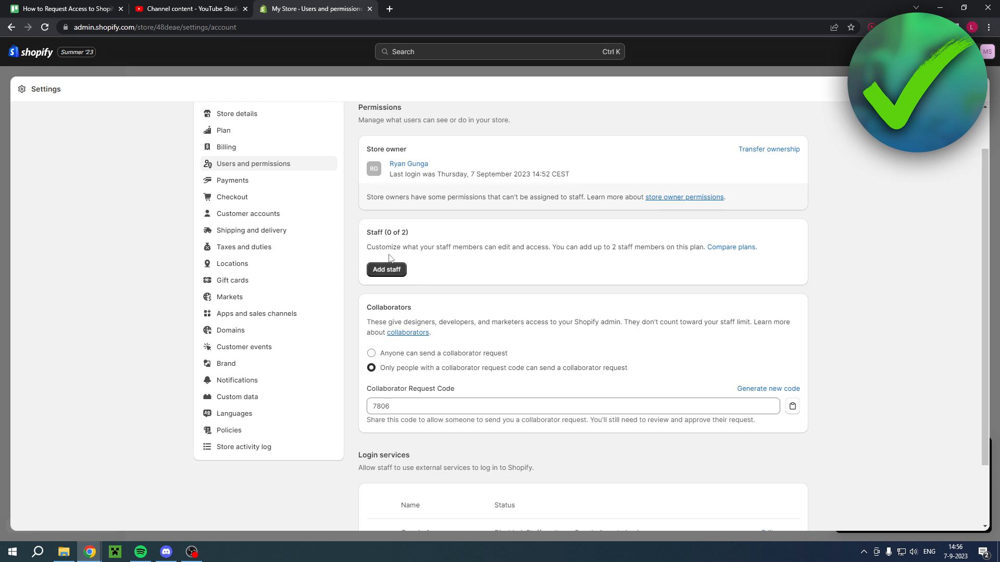
mouse_move(398, 271)
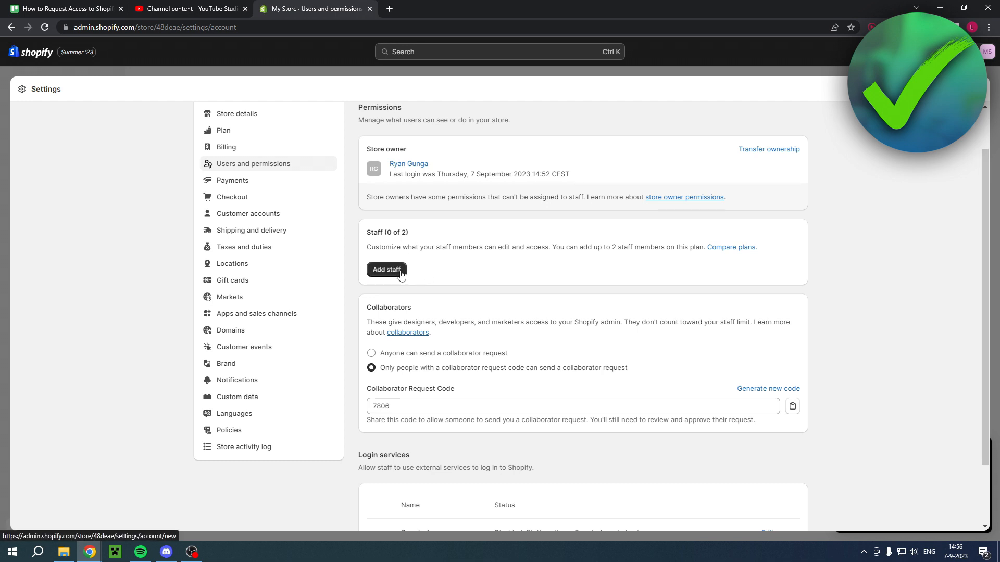
Open the Add staff form and browse its name, email and permission options.
left_click(386, 269)
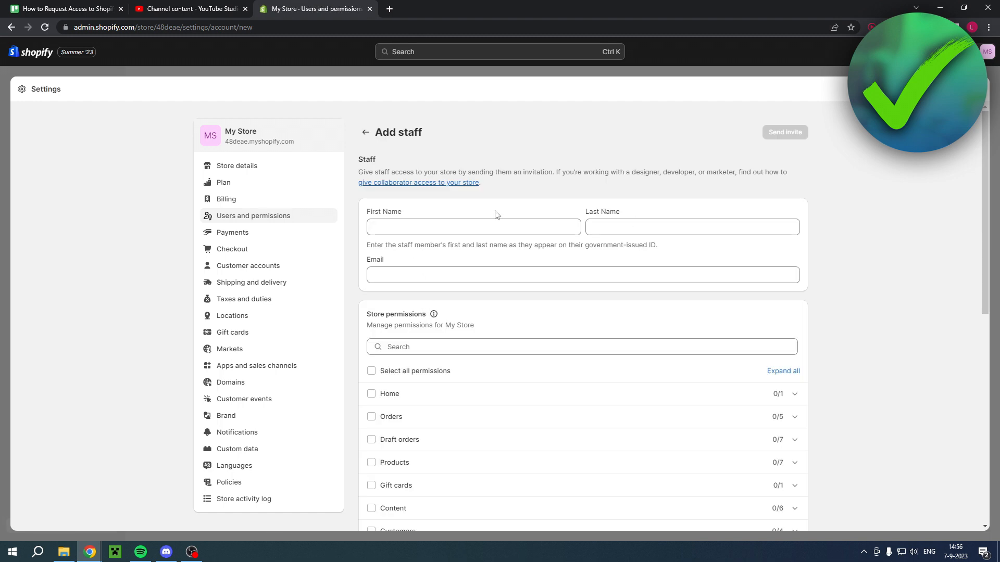
scroll("down", 3)
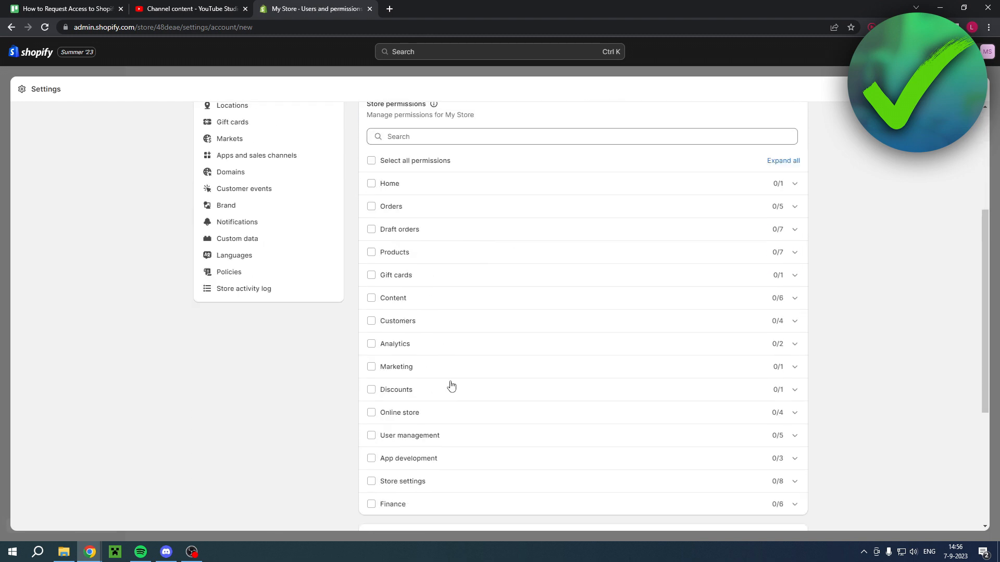
scroll("down", 3)
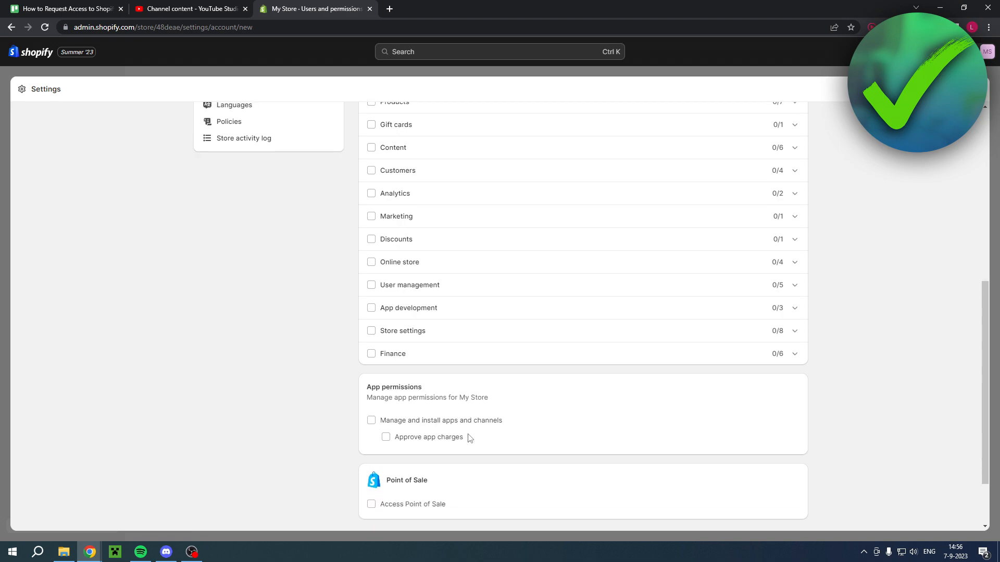
scroll("up", 3)
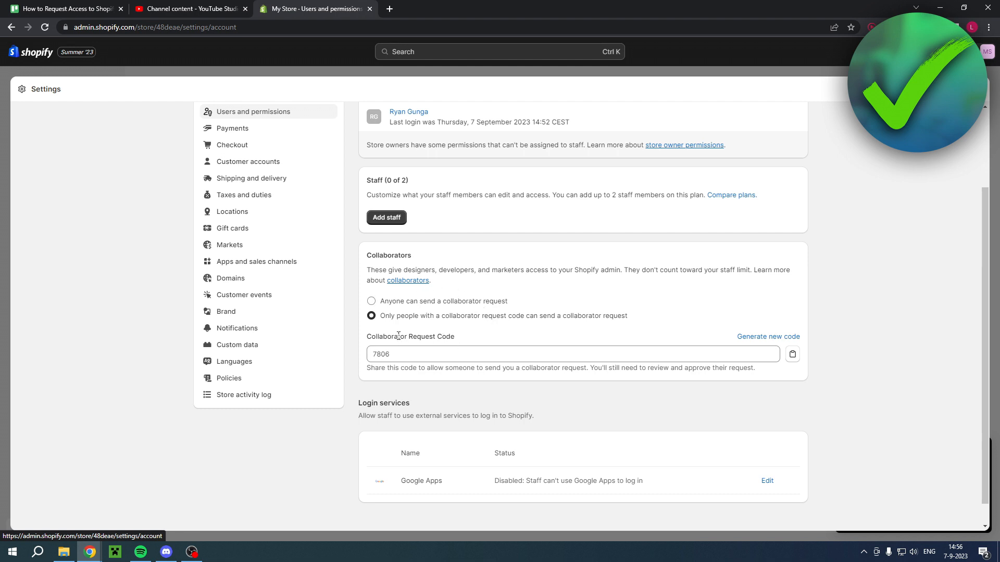
mouse_move(565, 327)
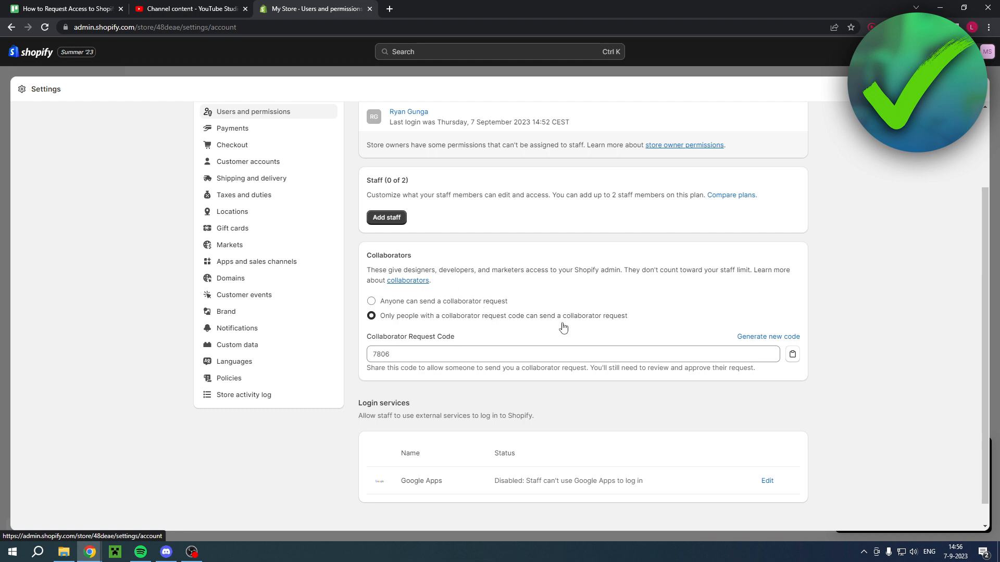
mouse_move(465, 315)
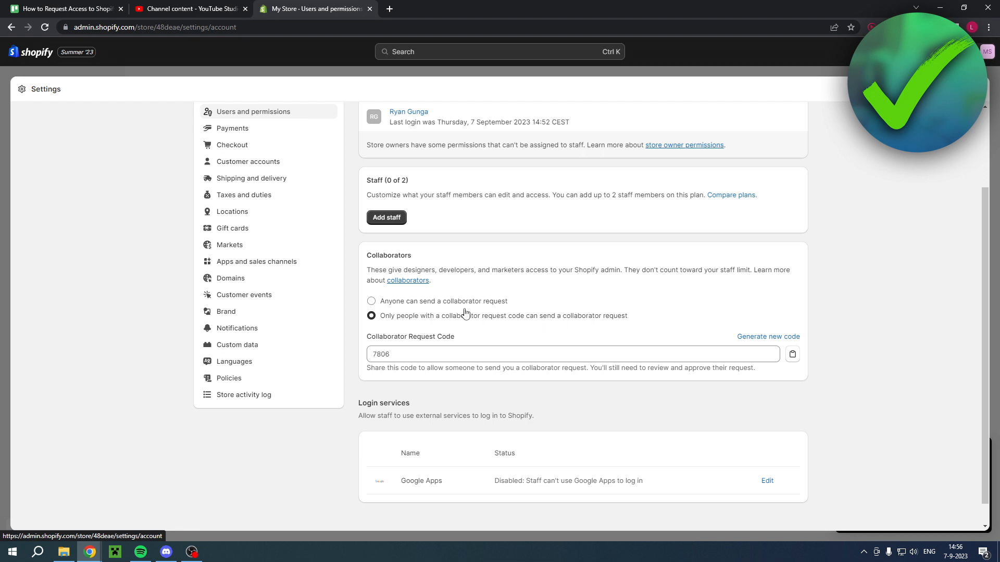
mouse_move(466, 321)
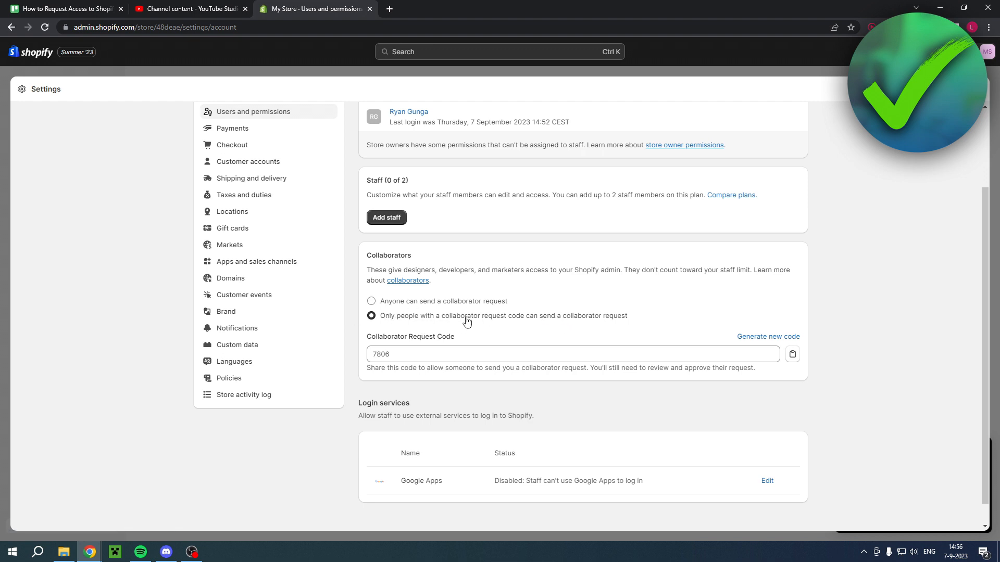
mouse_move(580, 319)
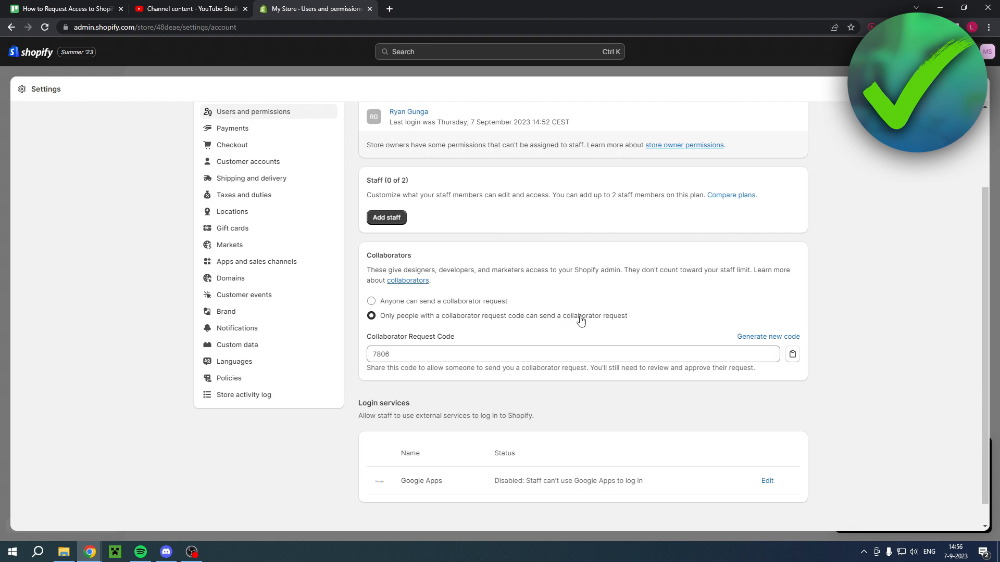
mouse_move(409, 336)
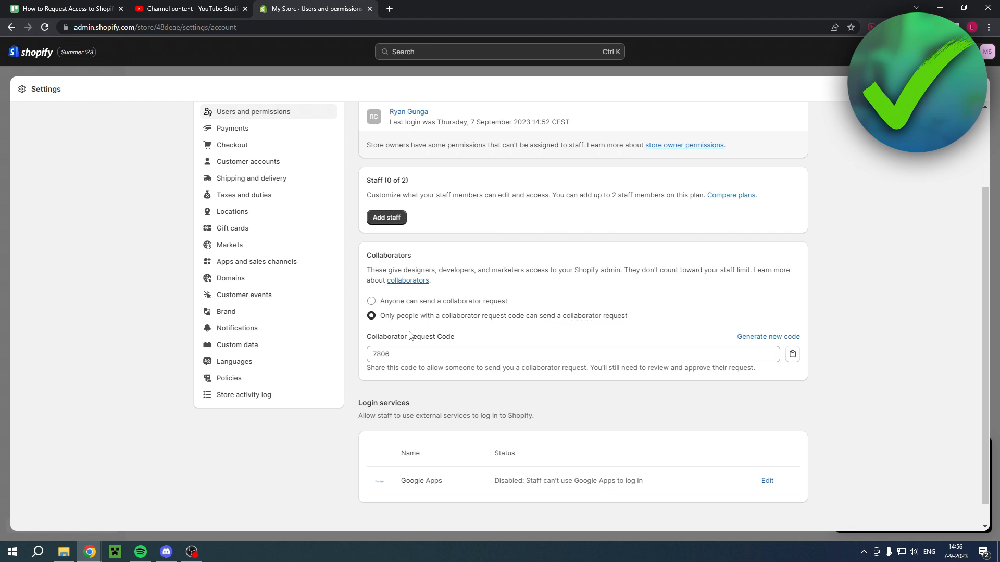
Select and copy the collaborator request code 7806 to the clipboard.
triple_click(571, 354)
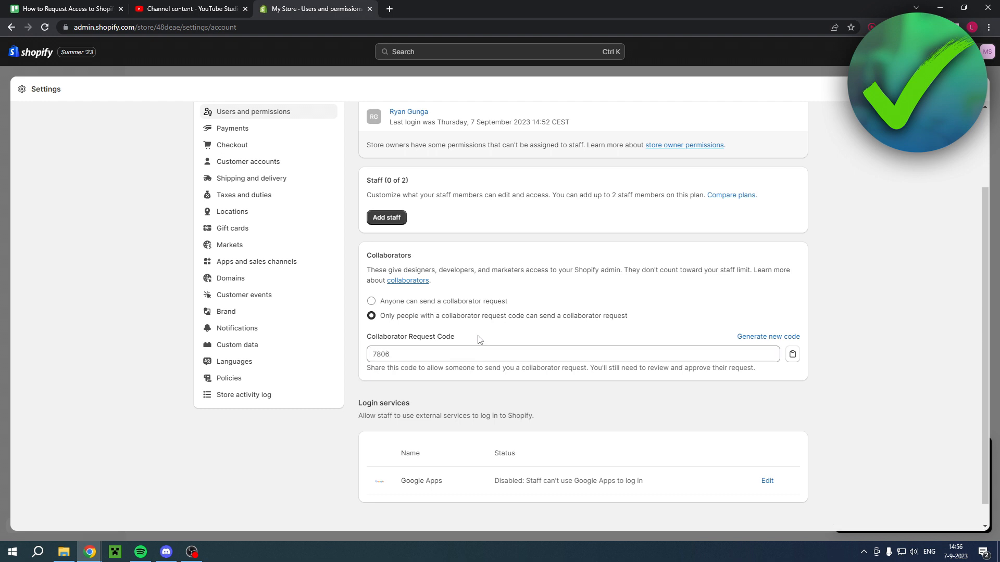
left_click(792, 354)
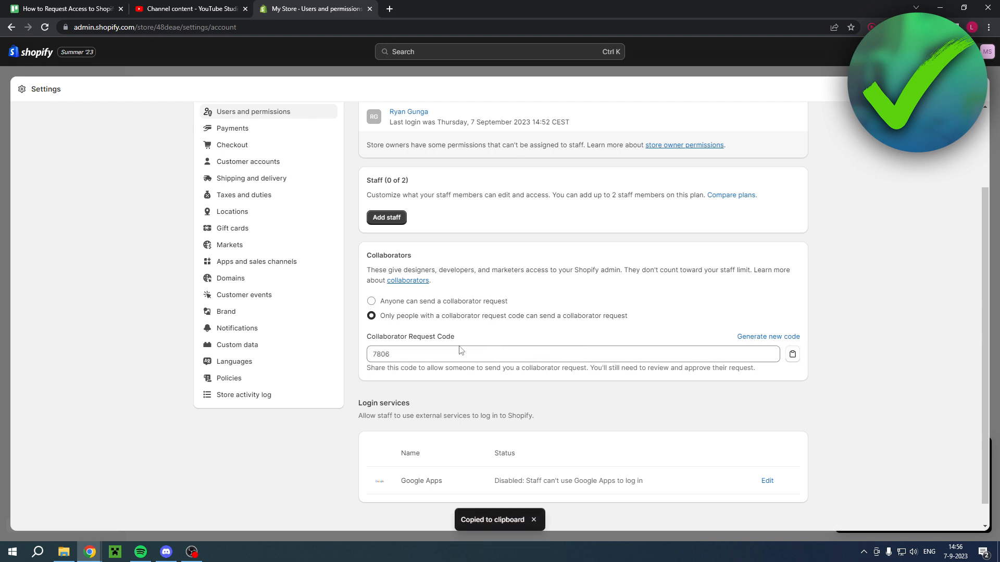